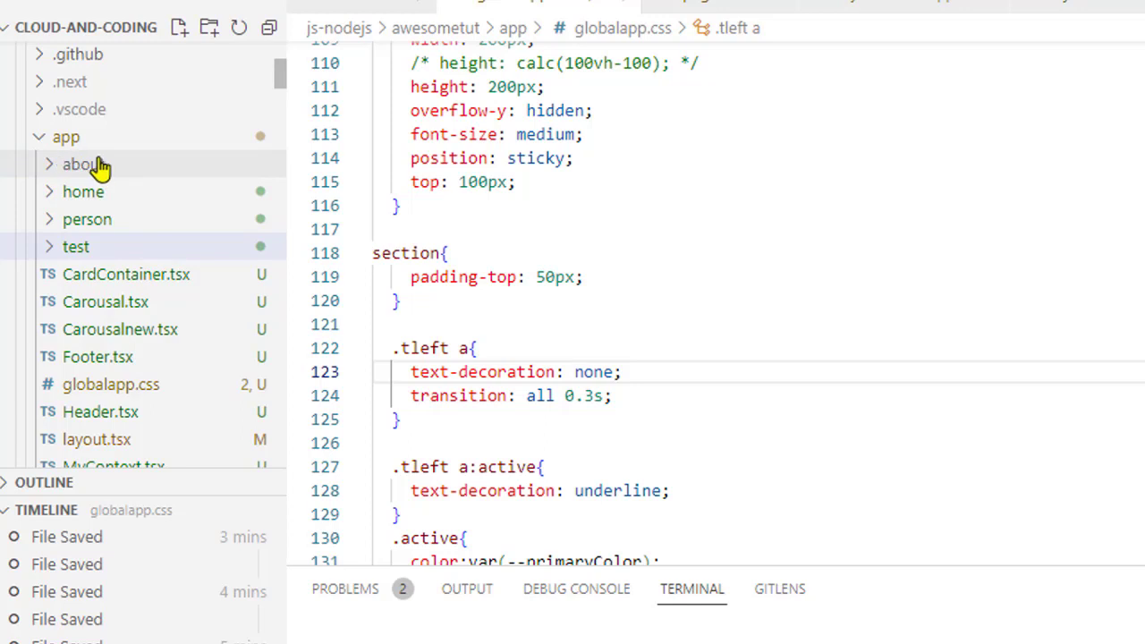
{"action": "mouse_move", "coordinate": [206, 255]}
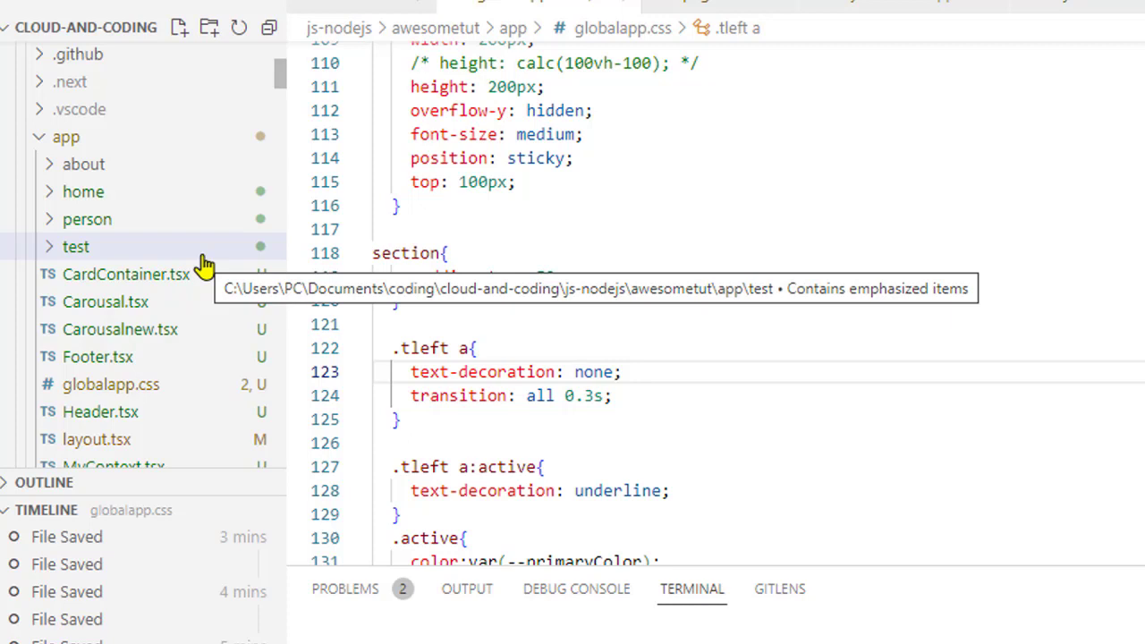
{"action": "mouse_move", "coordinate": [83, 164]}
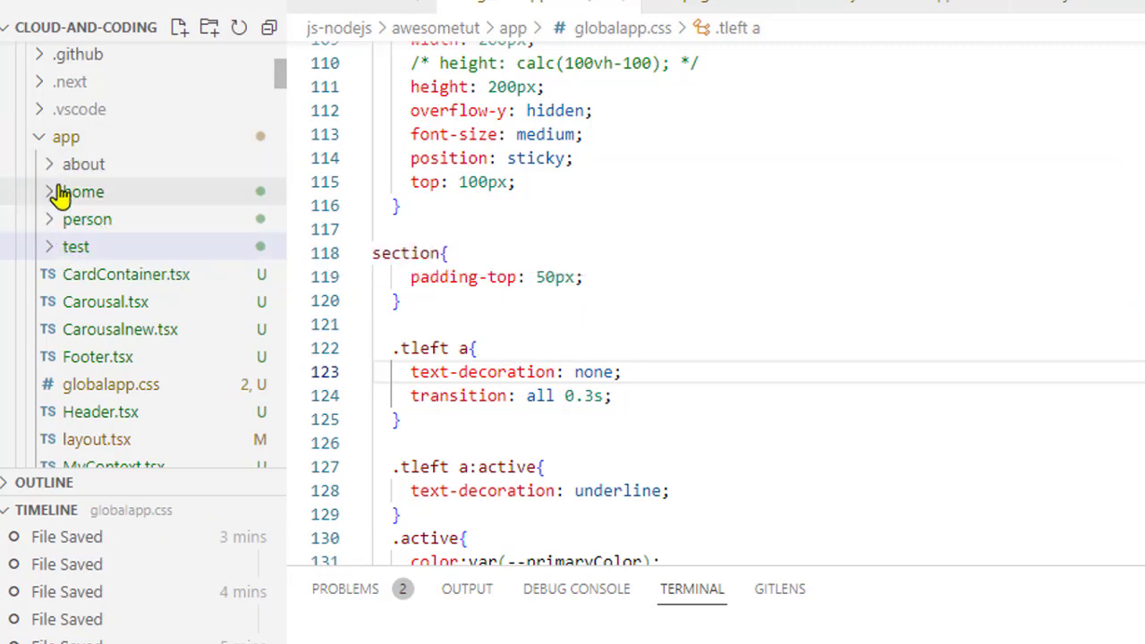
{"action": "mouse_move", "coordinate": [82, 164]}
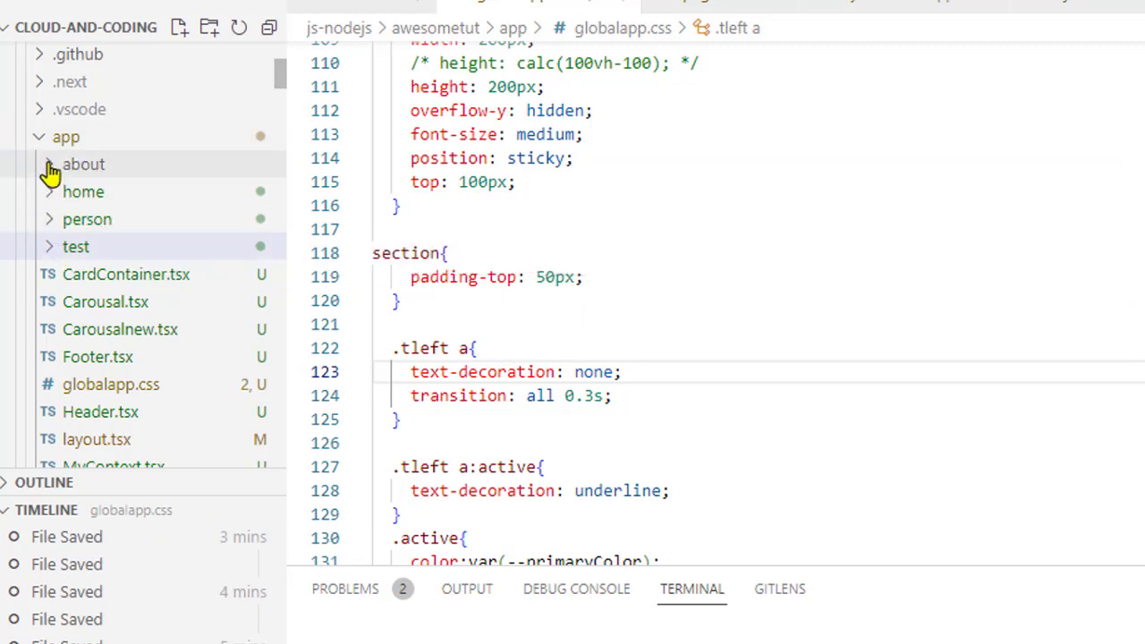
- Expand the about folder in the Explorer and open its page.tsx
{"action": "left_click", "coordinate": [83, 164]}
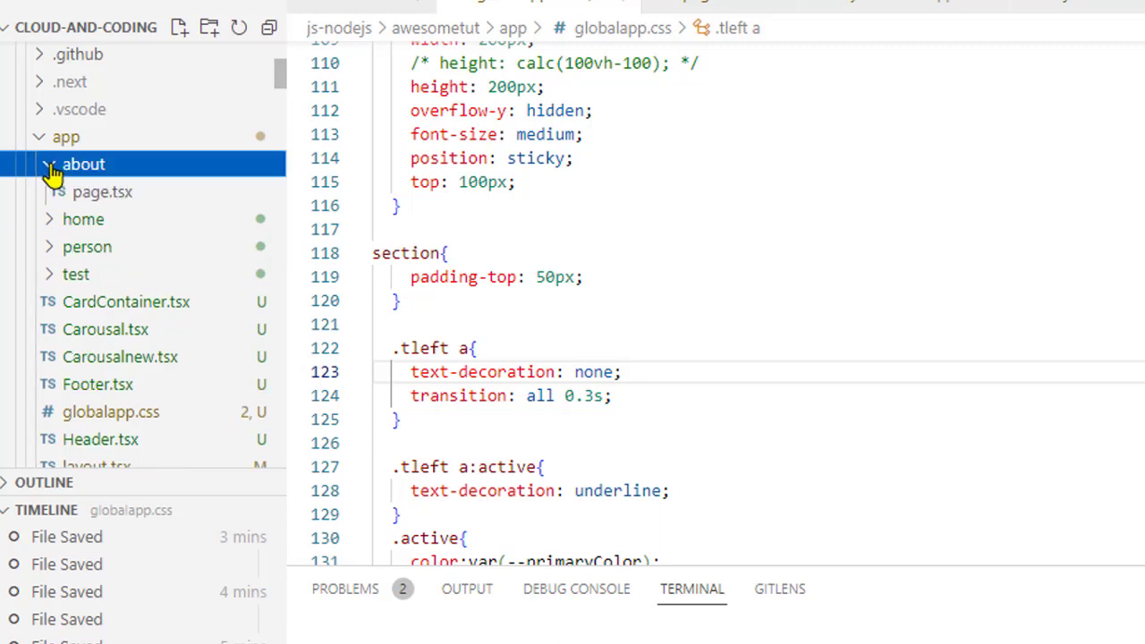
{"action": "left_click", "coordinate": [83, 164]}
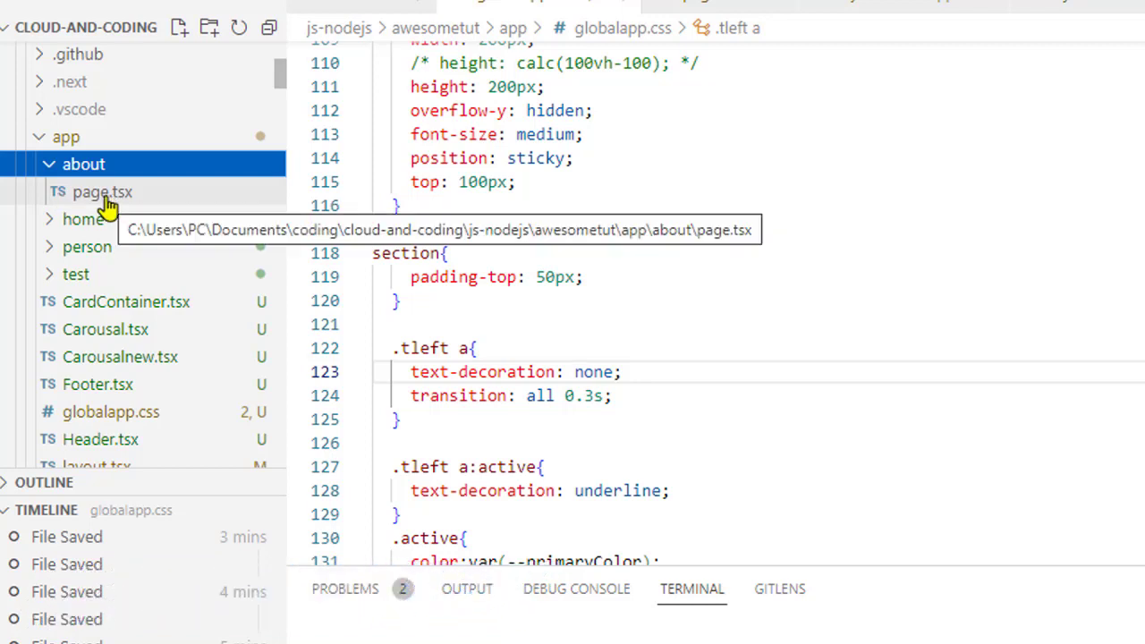
{"action": "left_click", "coordinate": [102, 191]}
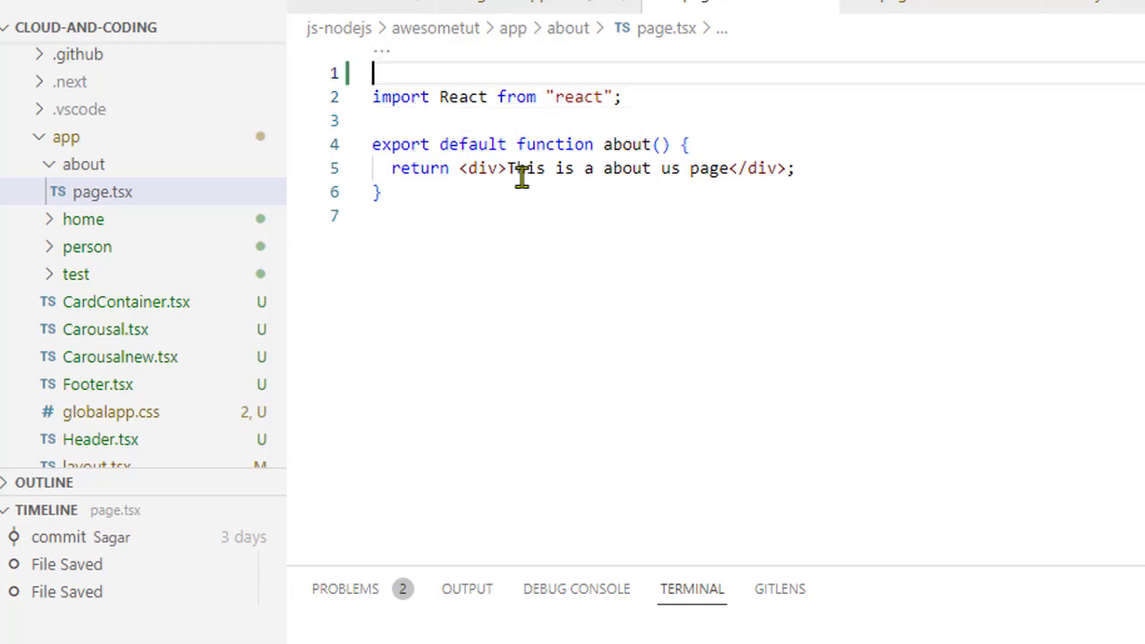
- Add a 'use client' directive to the first line of about/page.tsx
{"action": "type", "text": "'"}
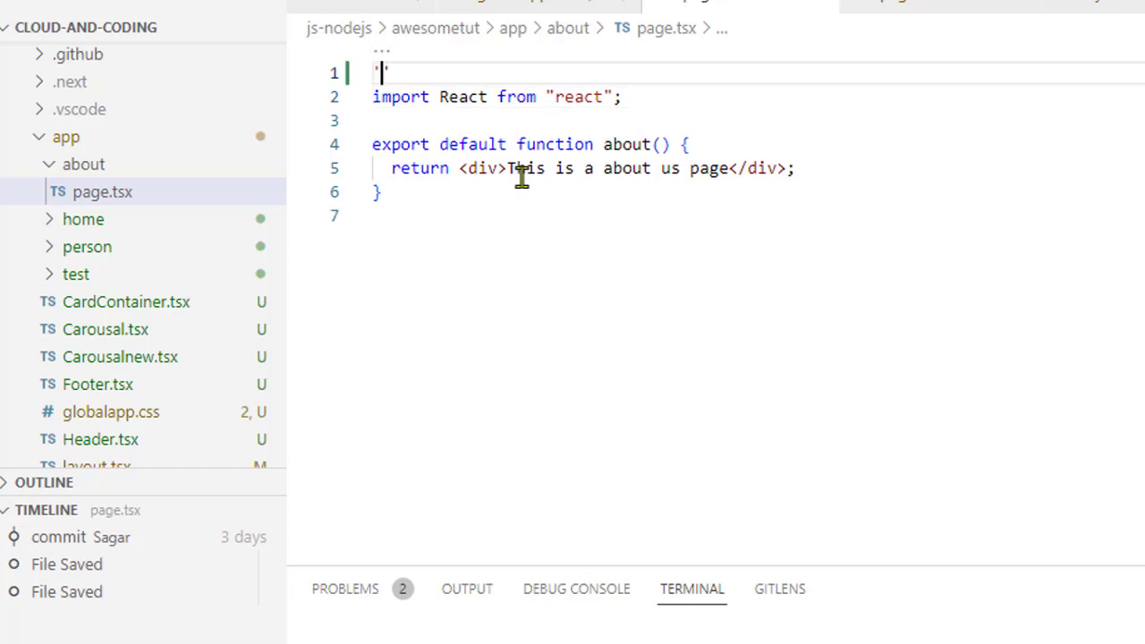
{"action": "type", "text": "use client"}
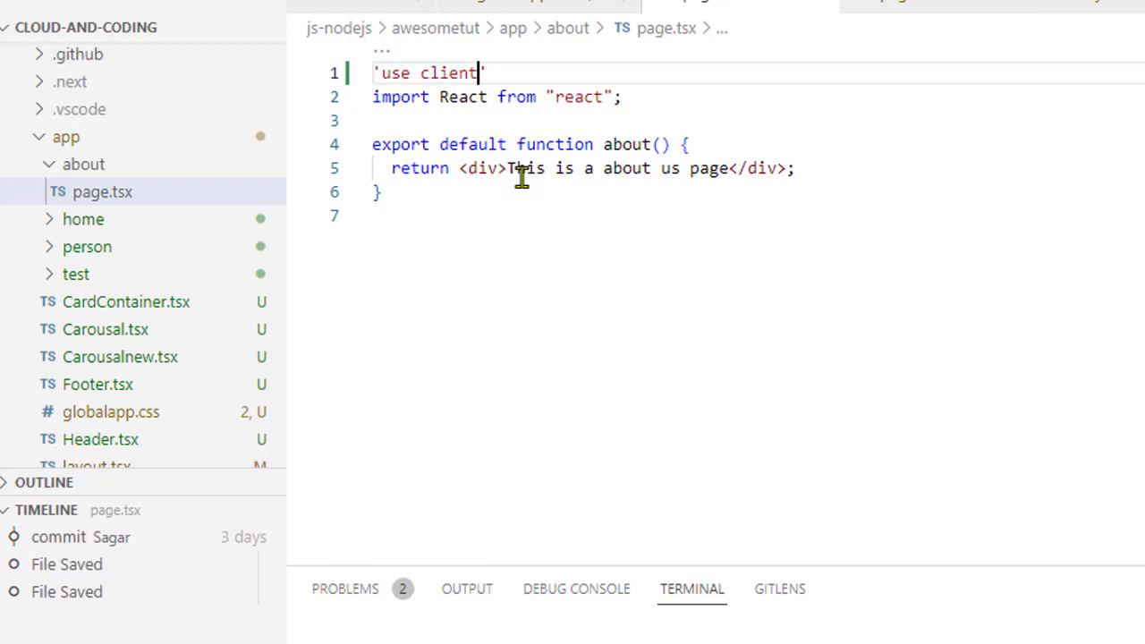
{"action": "mouse_move", "coordinate": [609, 144]}
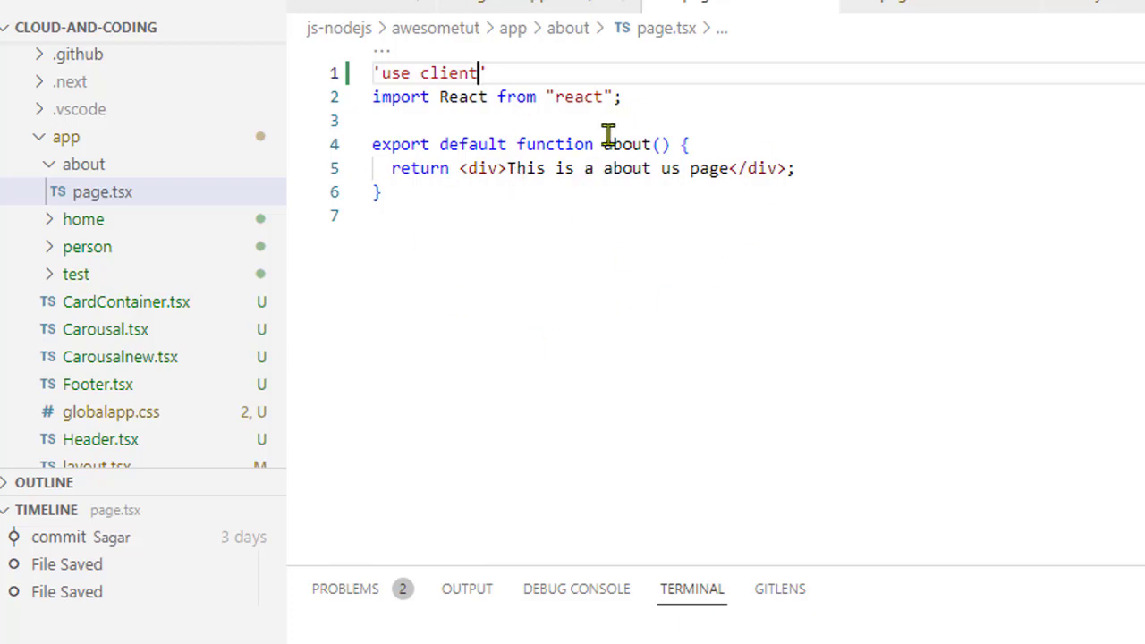
{"action": "mouse_move", "coordinate": [498, 123]}
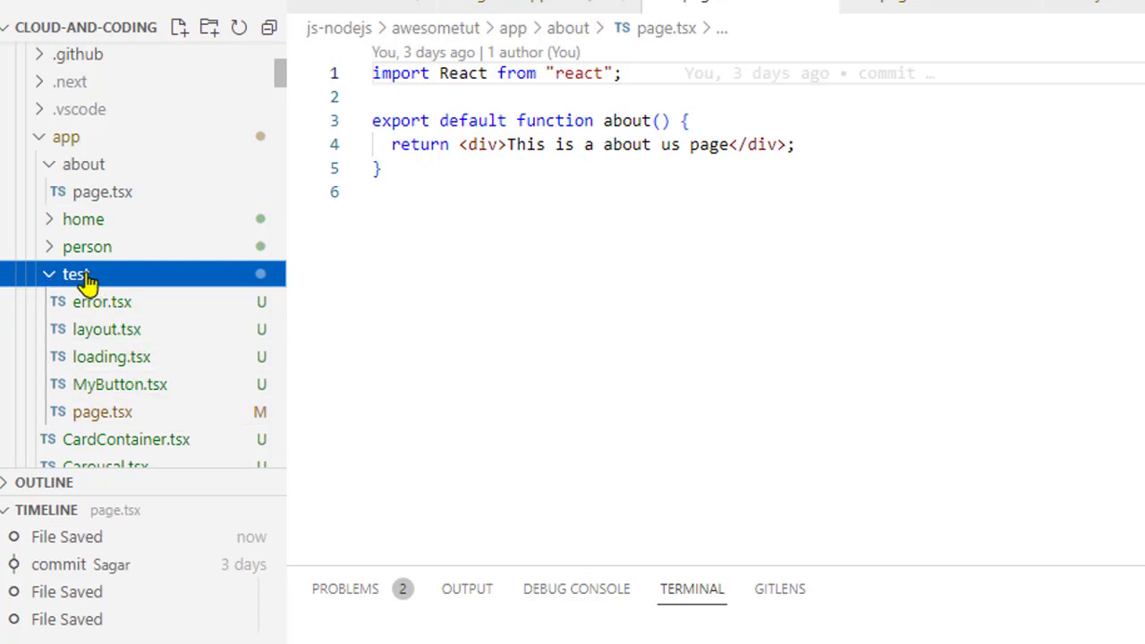
{"action": "mouse_move", "coordinate": [155, 407]}
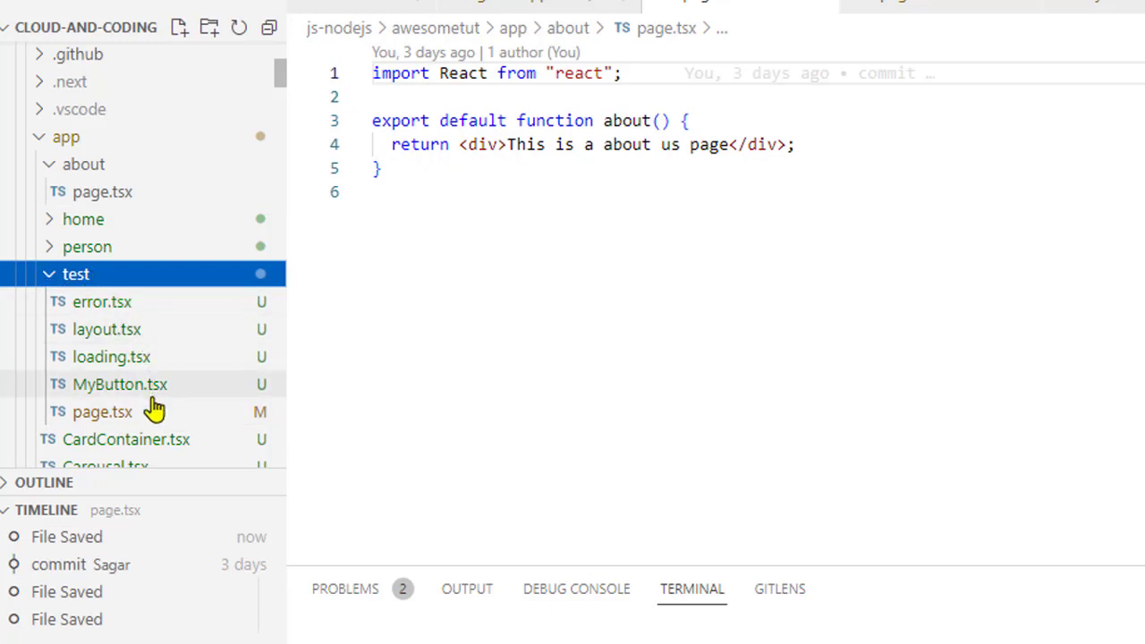
{"action": "mouse_move", "coordinate": [132, 417]}
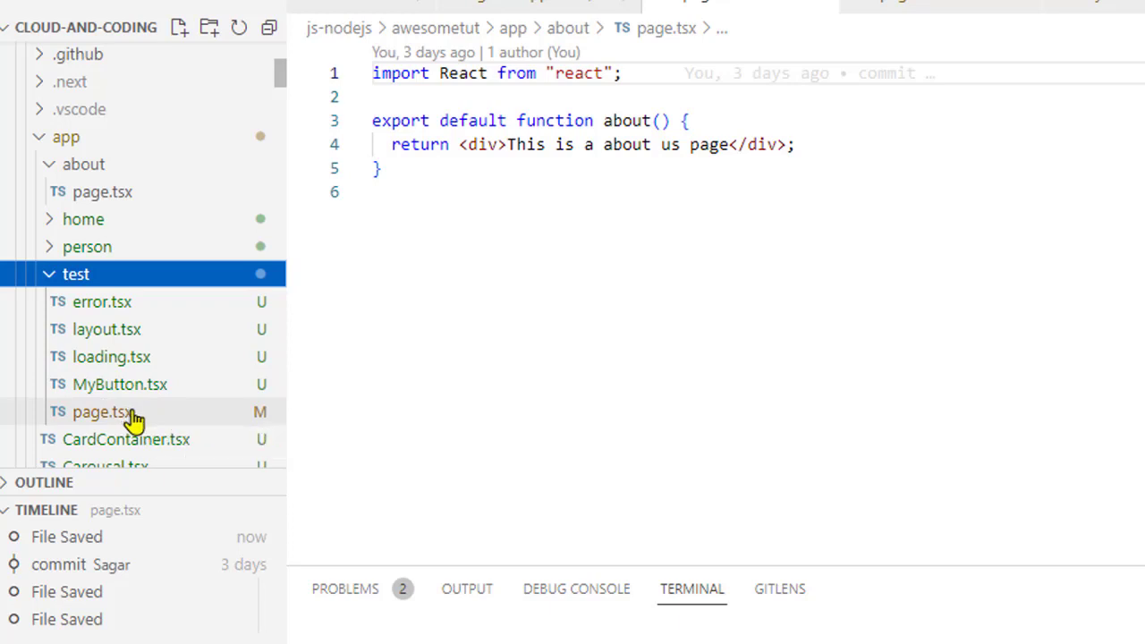
{"action": "mouse_move", "coordinate": [103, 411]}
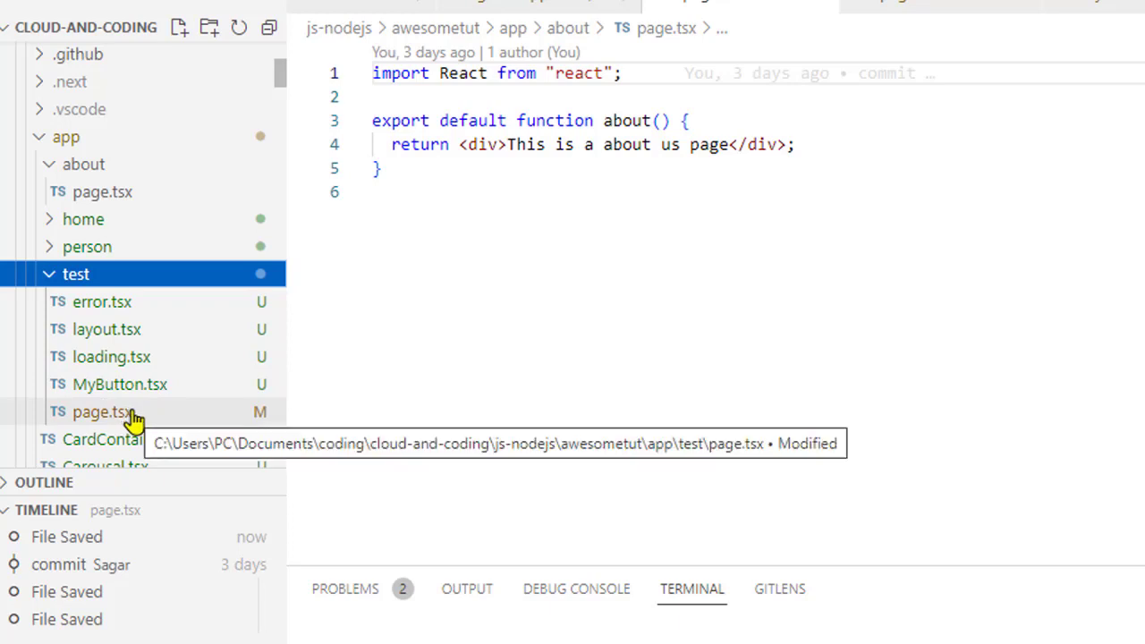
{"action": "mouse_move", "coordinate": [125, 356]}
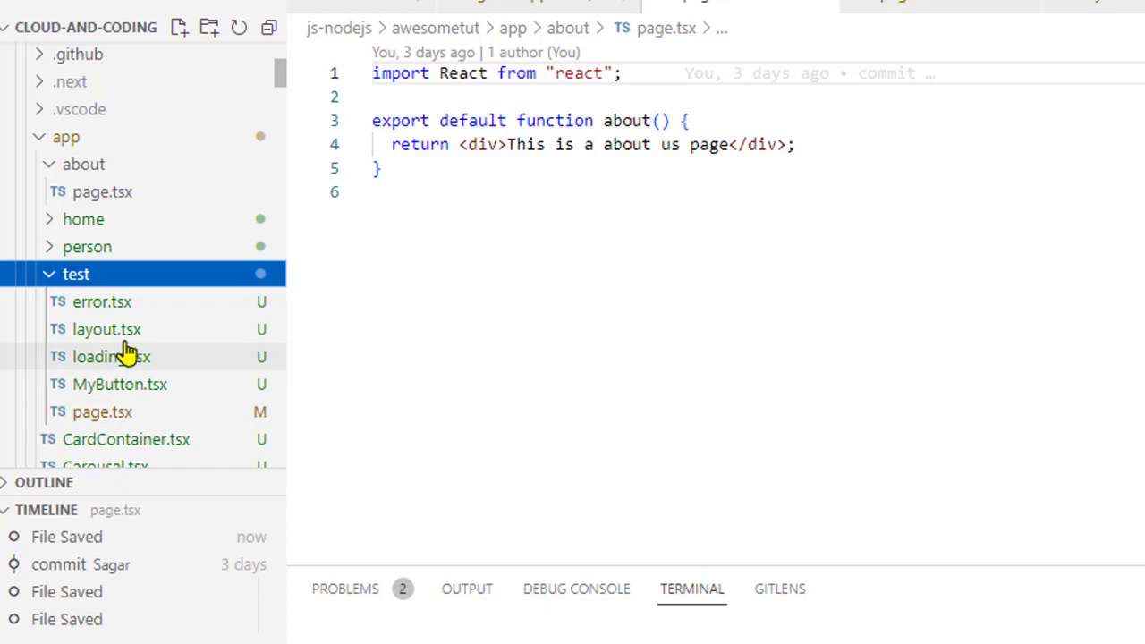
{"action": "mouse_move", "coordinate": [105, 329]}
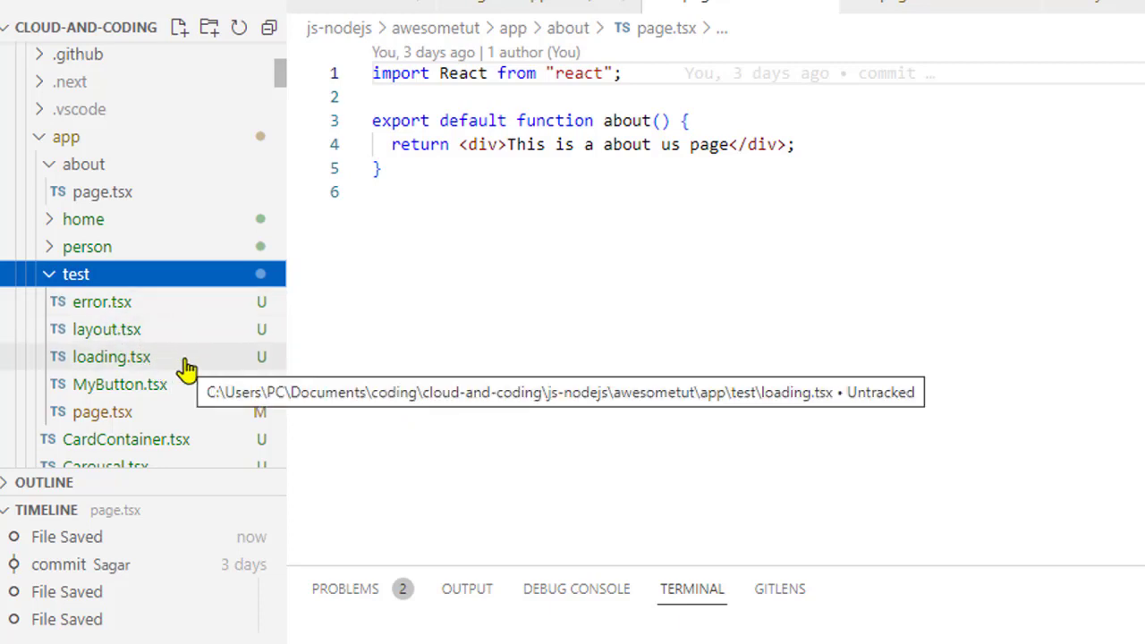
- Open app/test/error.tsx and scroll to its error-logging effect and retry button
{"action": "left_click", "coordinate": [102, 302]}
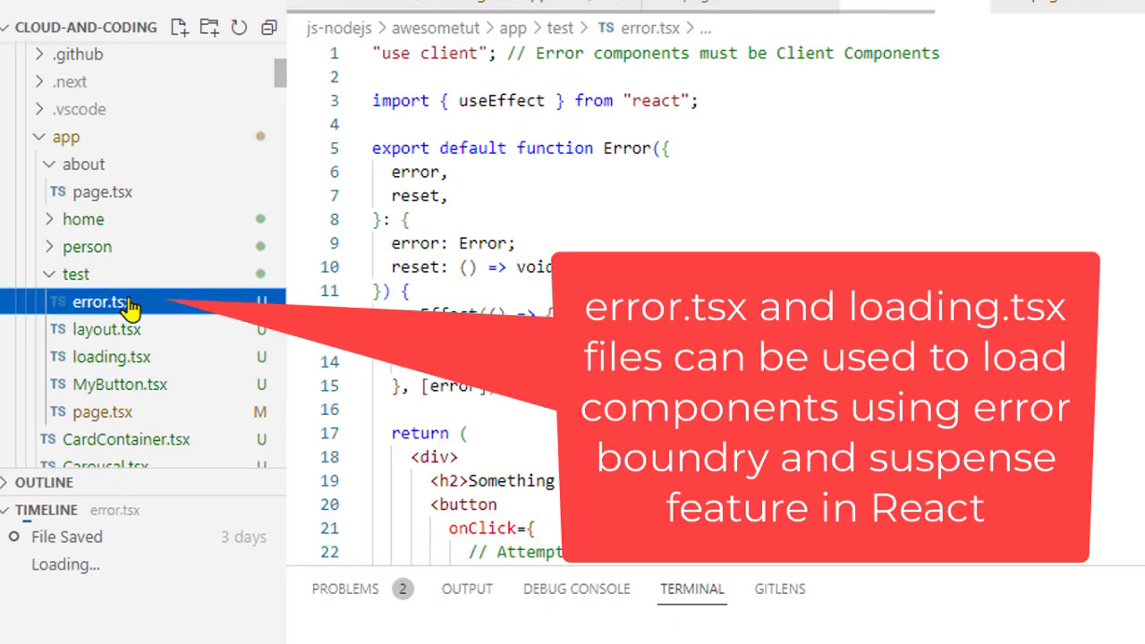
{"action": "scroll", "scroll_direction": "down", "scroll_amount": 3}
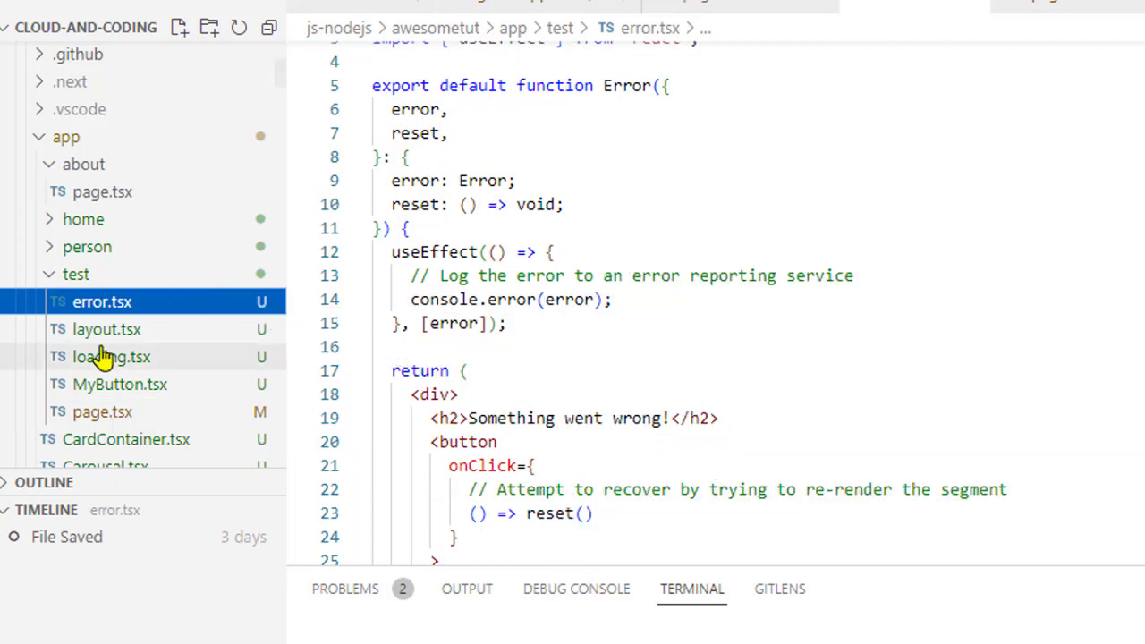
- Open app/test/loading.tsx, then collapse the expanded about and test folders
{"action": "left_click", "coordinate": [111, 356]}
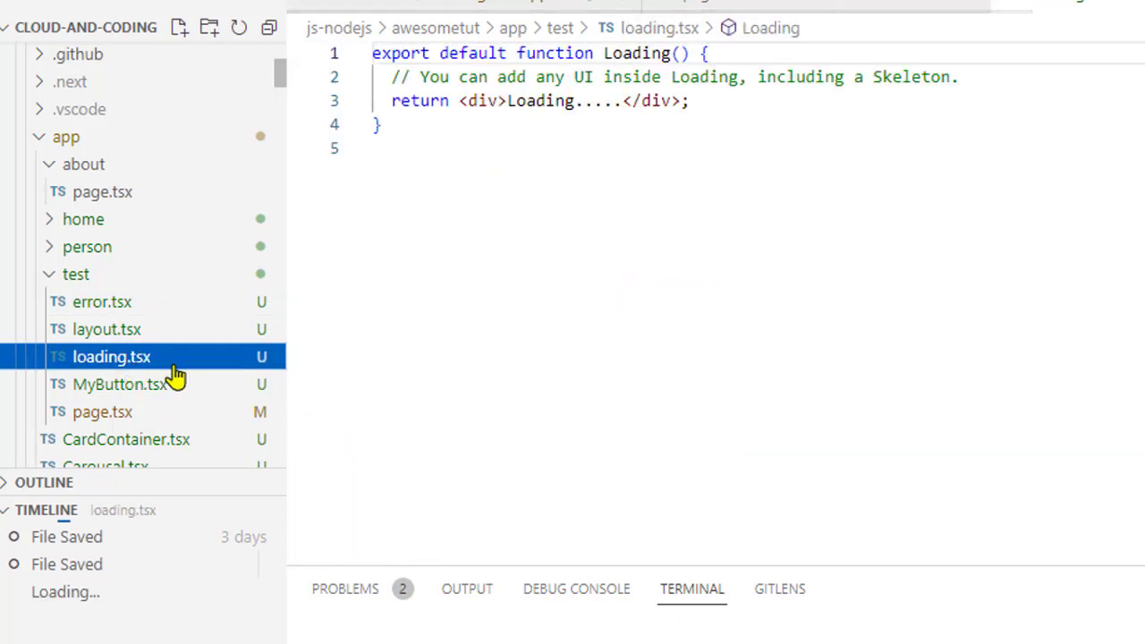
{"action": "mouse_move", "coordinate": [161, 349]}
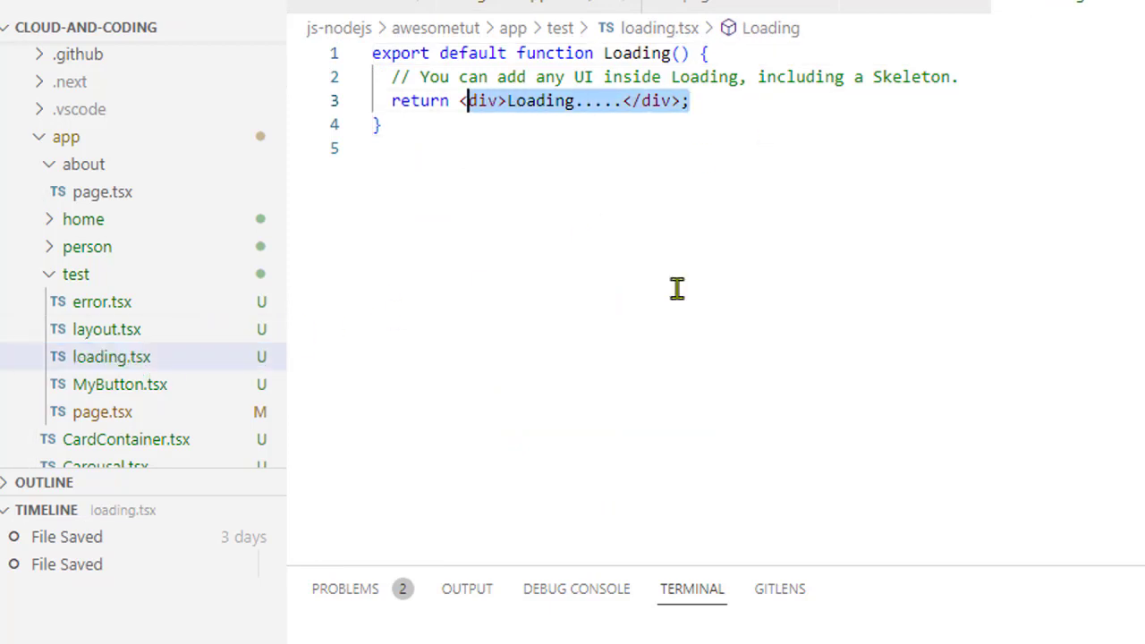
{"action": "mouse_move", "coordinate": [584, 240]}
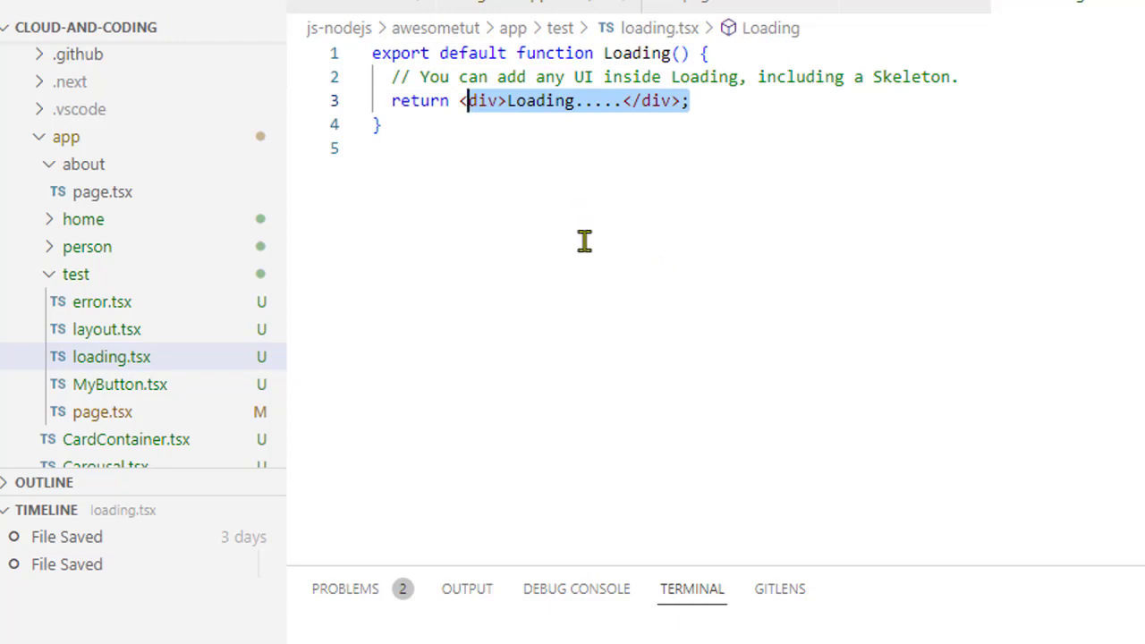
{"action": "mouse_move", "coordinate": [378, 236]}
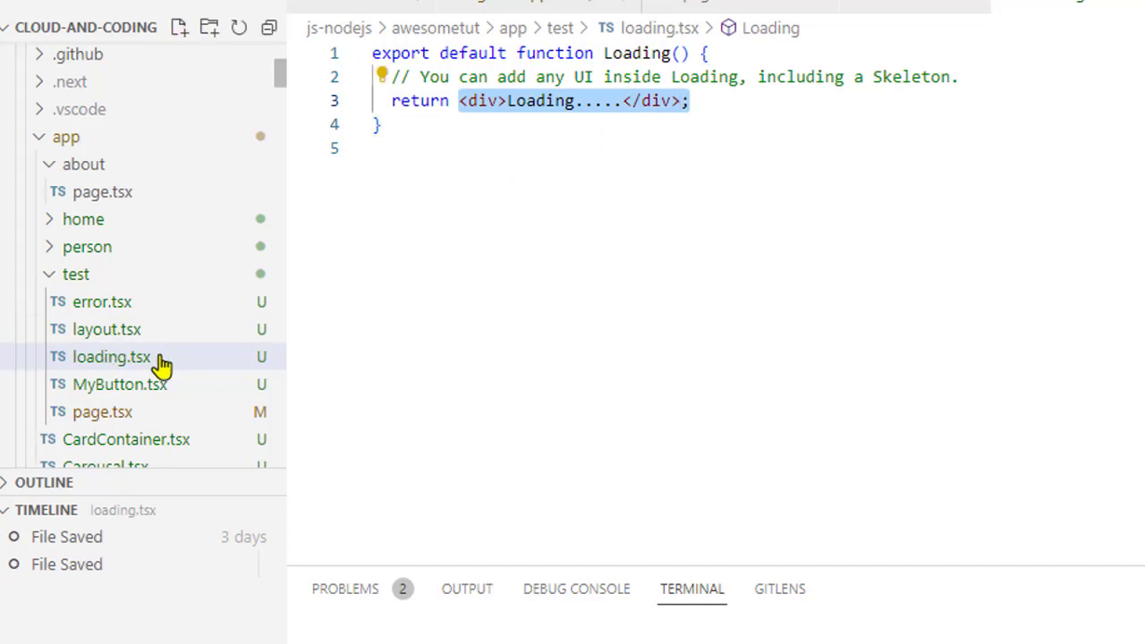
{"action": "mouse_move", "coordinate": [94, 367]}
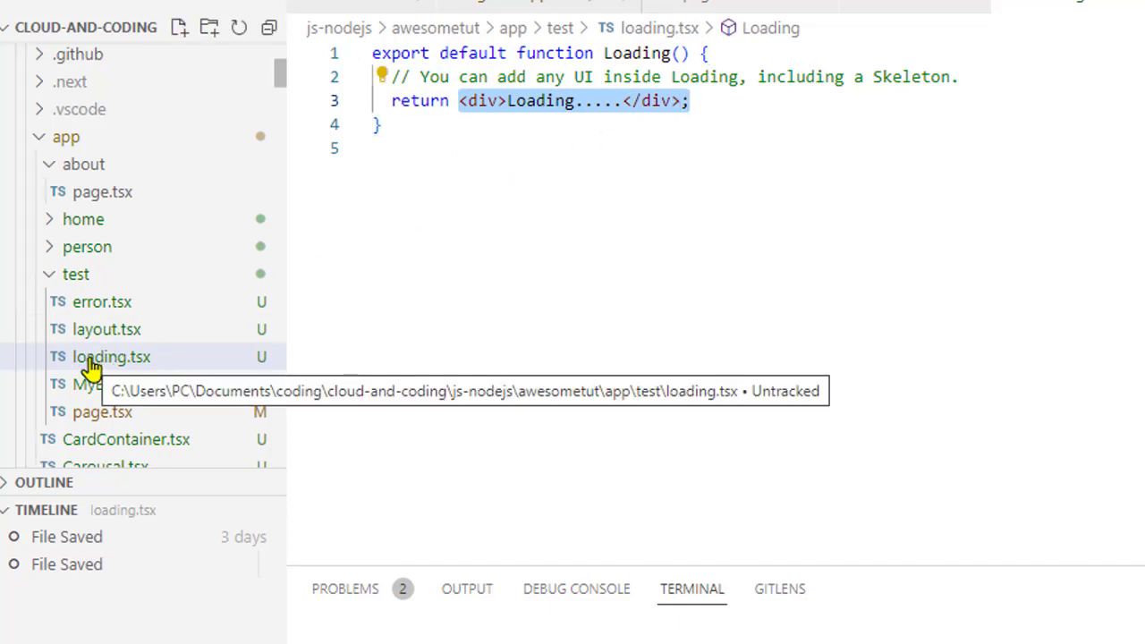
{"action": "mouse_move", "coordinate": [161, 434]}
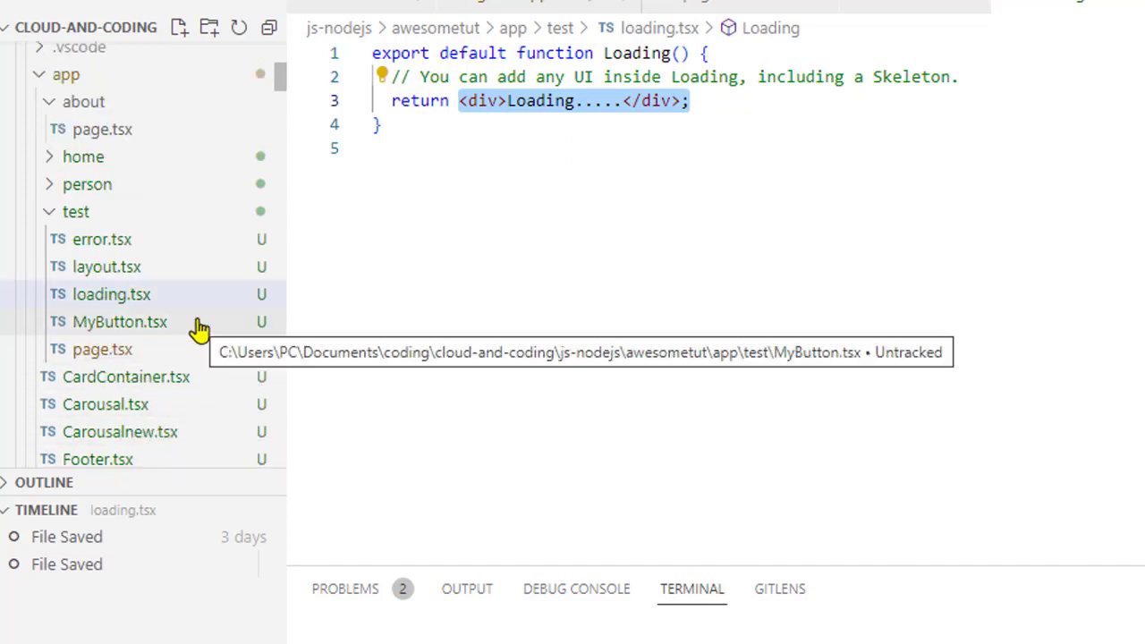
{"action": "mouse_move", "coordinate": [143, 349]}
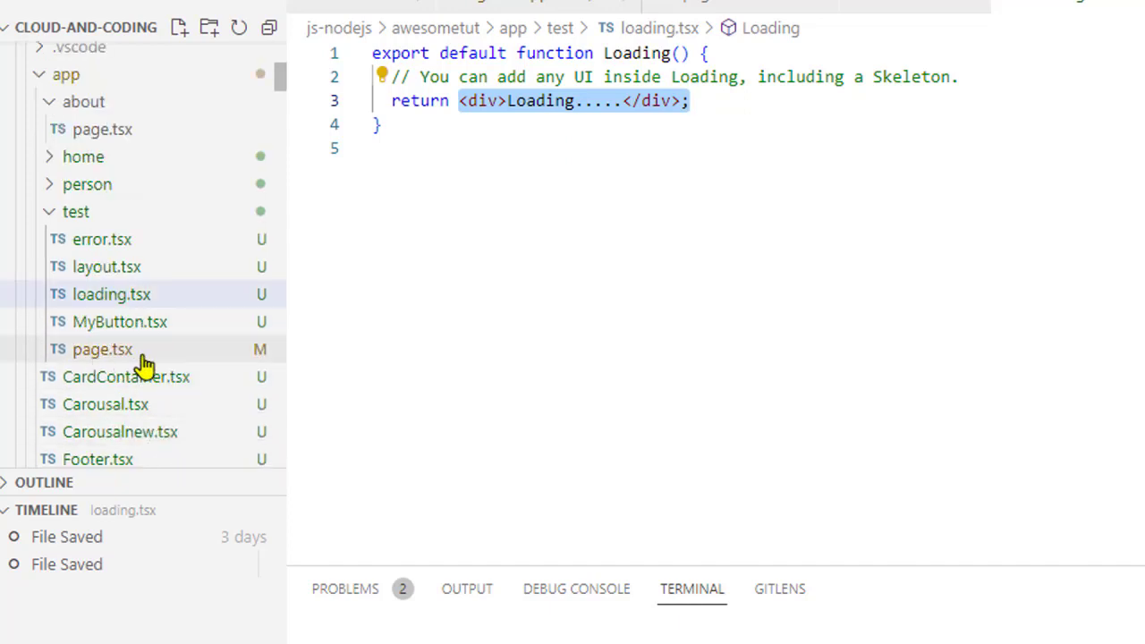
{"action": "mouse_move", "coordinate": [102, 349]}
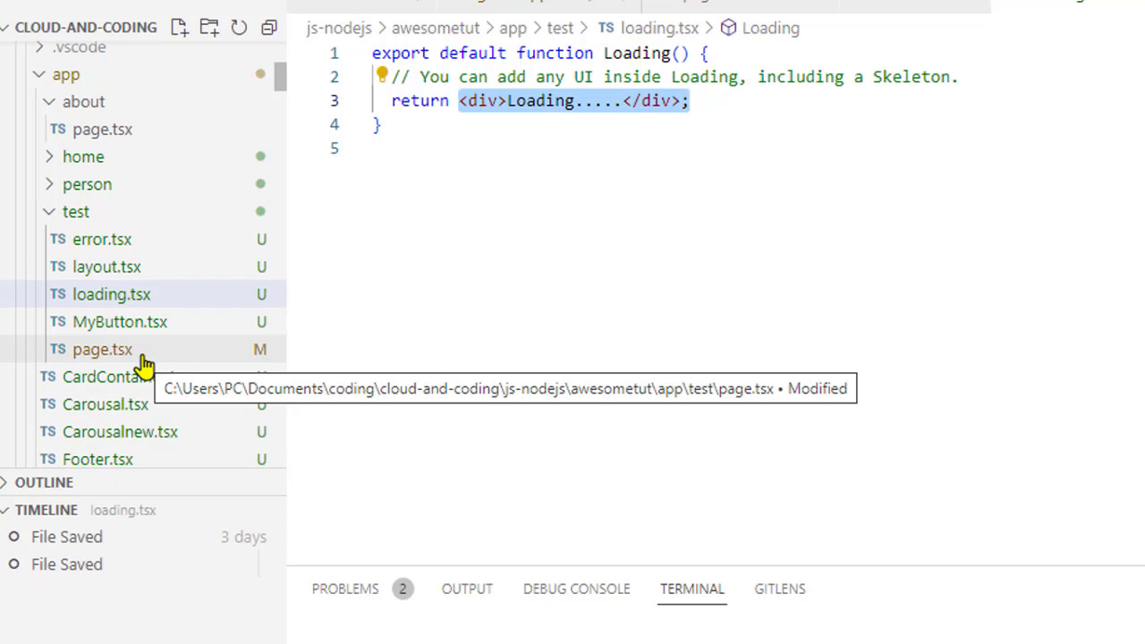
{"action": "left_click", "coordinate": [76, 211]}
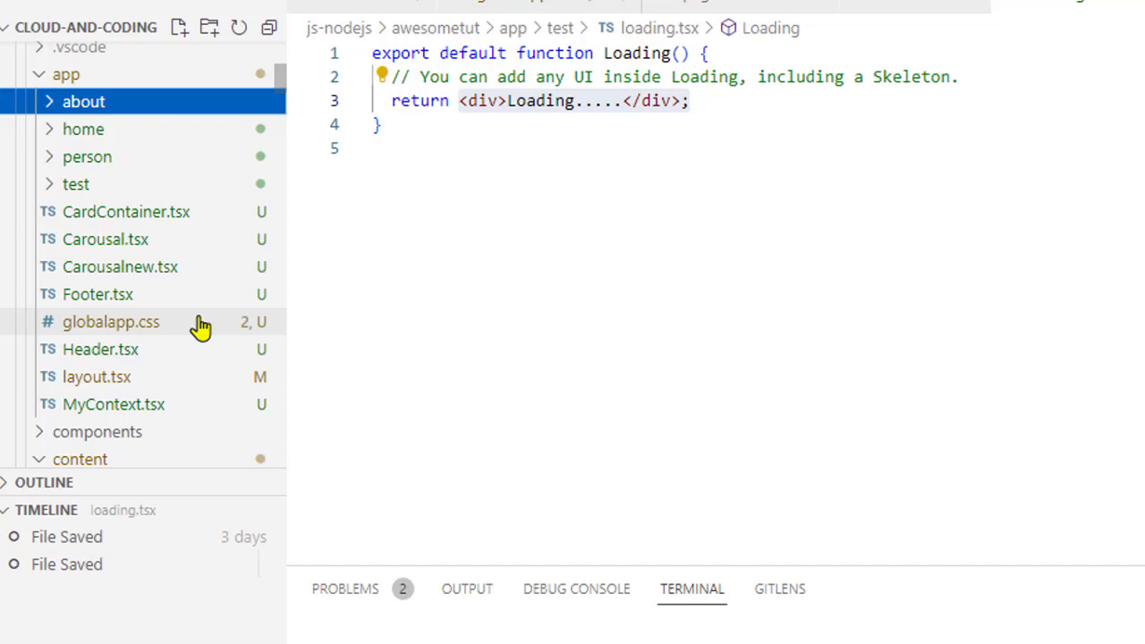
{"action": "mouse_move", "coordinate": [98, 298]}
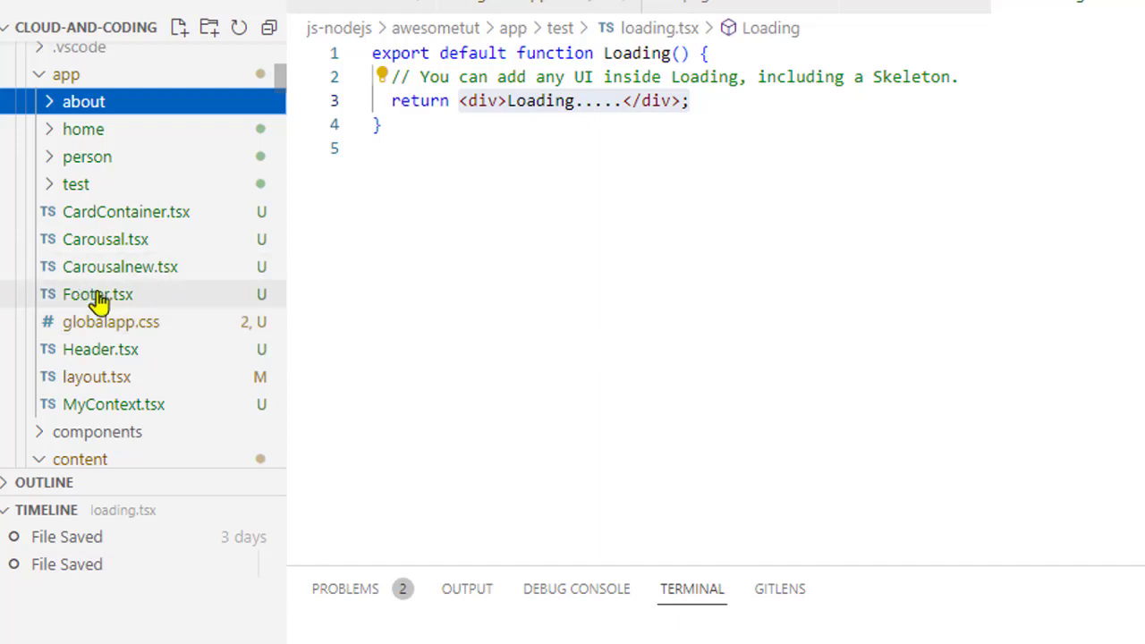
{"action": "mouse_move", "coordinate": [101, 349]}
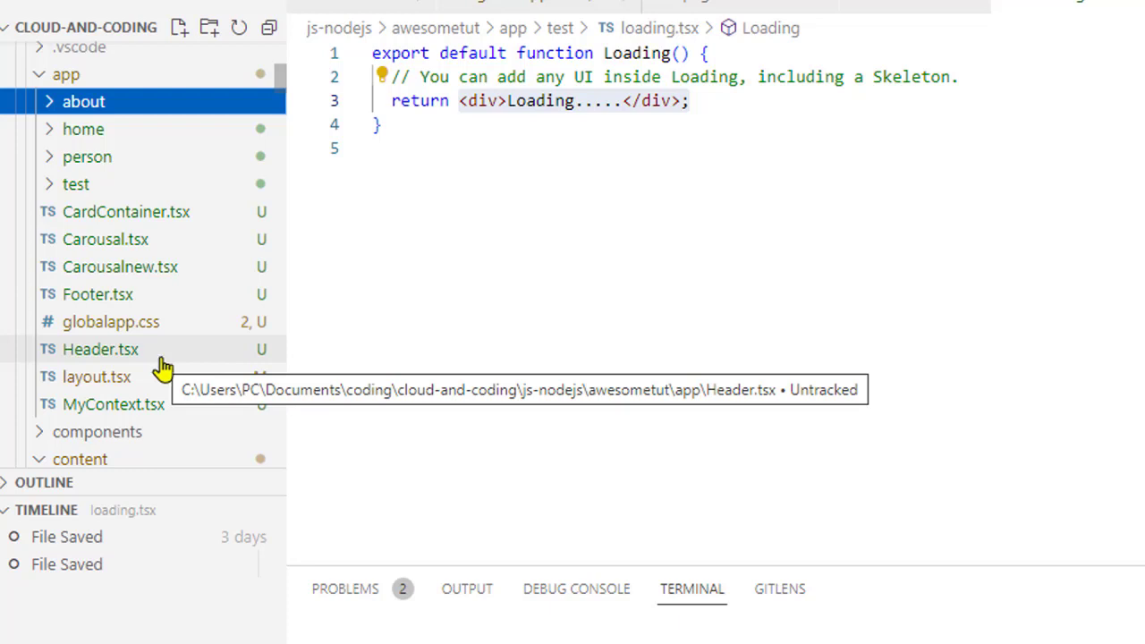
{"action": "mouse_move", "coordinate": [96, 392]}
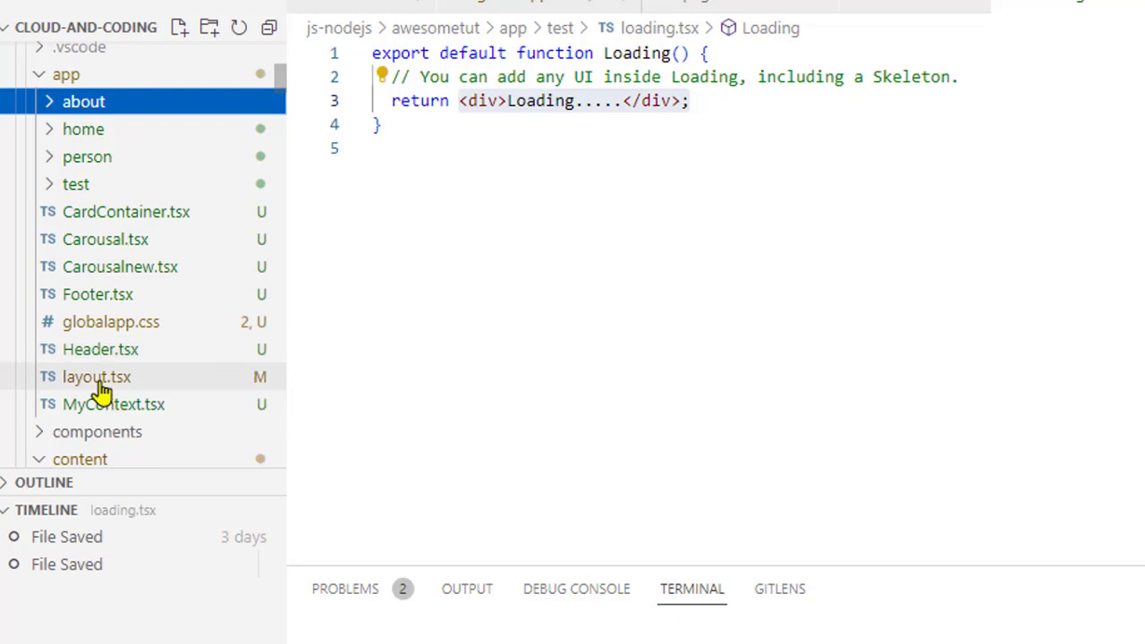
- Open app/layout.tsx, which wraps Header, children and Footer in ThemeContextProvider
{"action": "left_click", "coordinate": [96, 376]}
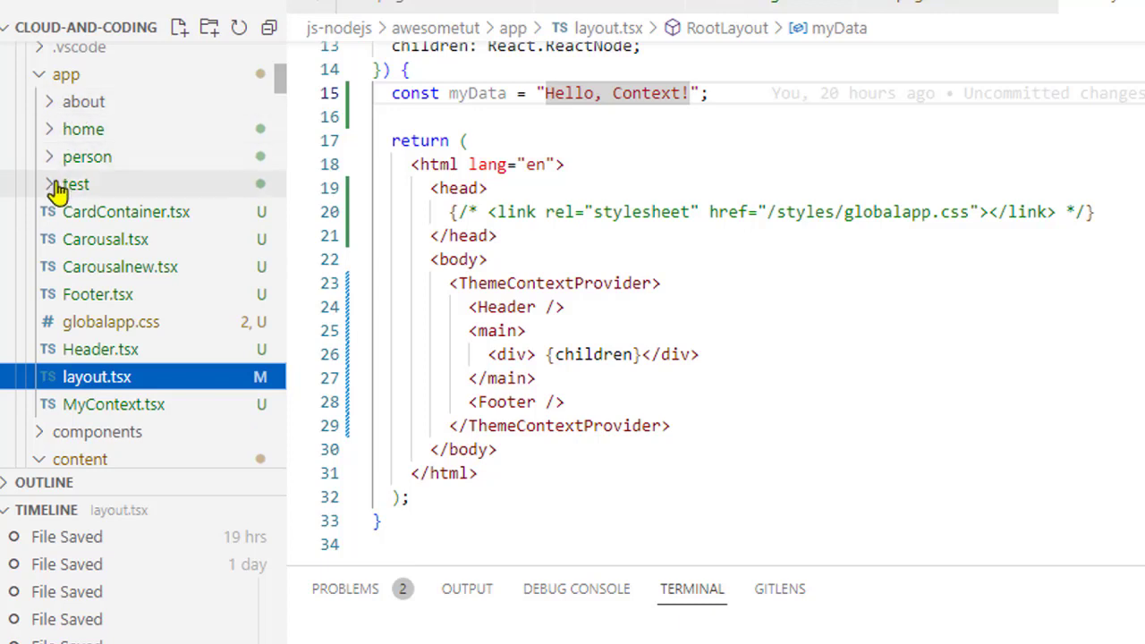
{"action": "mouse_move", "coordinate": [58, 188]}
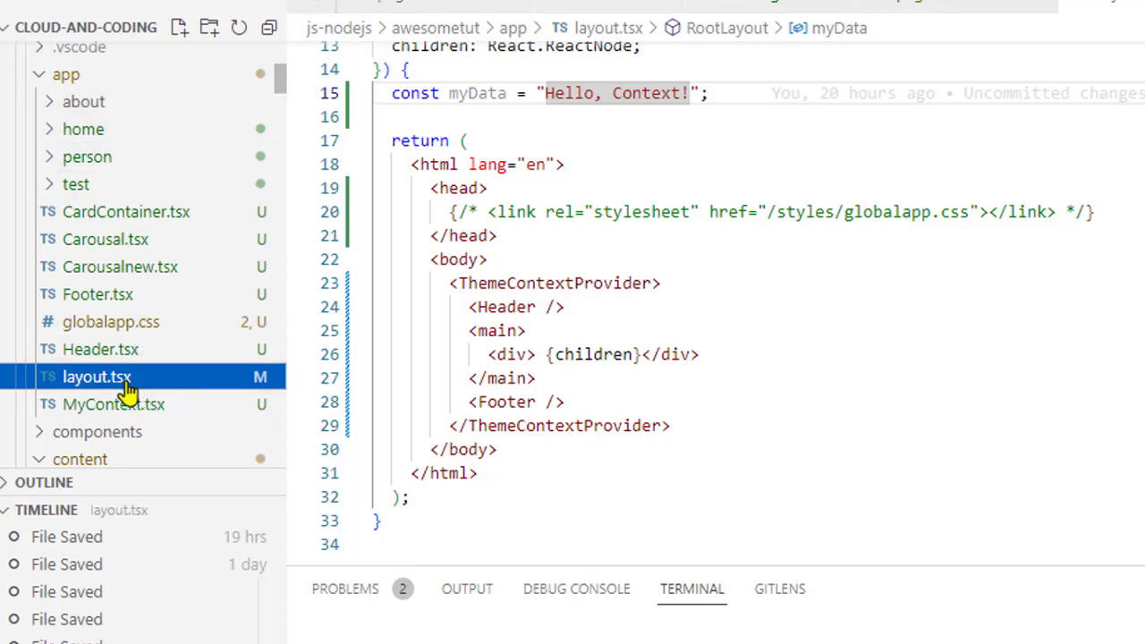
{"action": "mouse_move", "coordinate": [231, 349]}
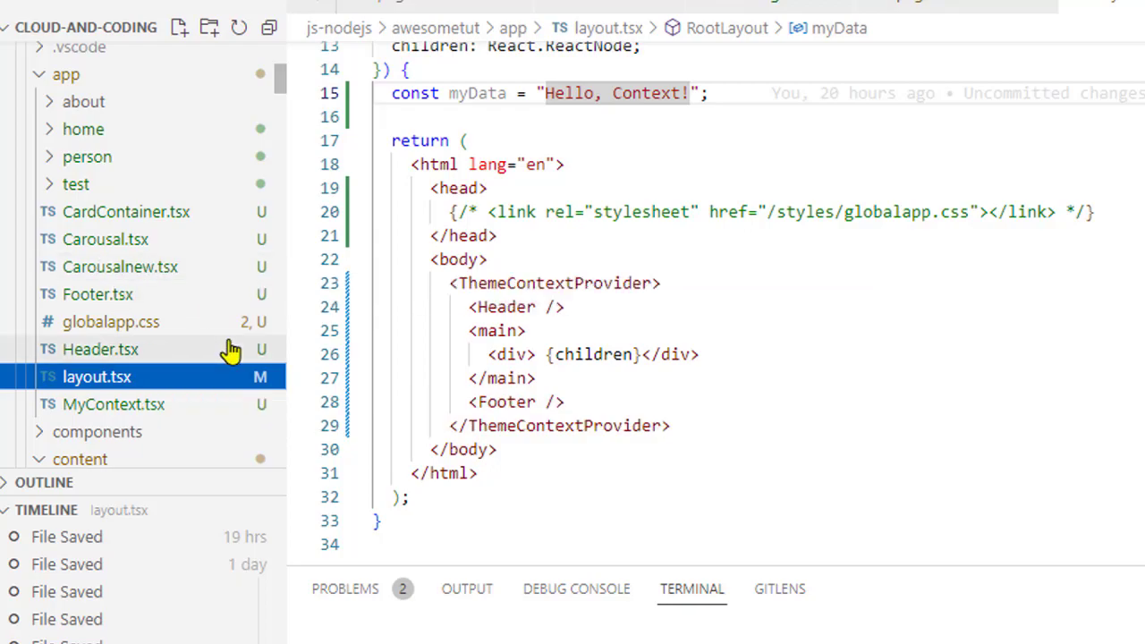